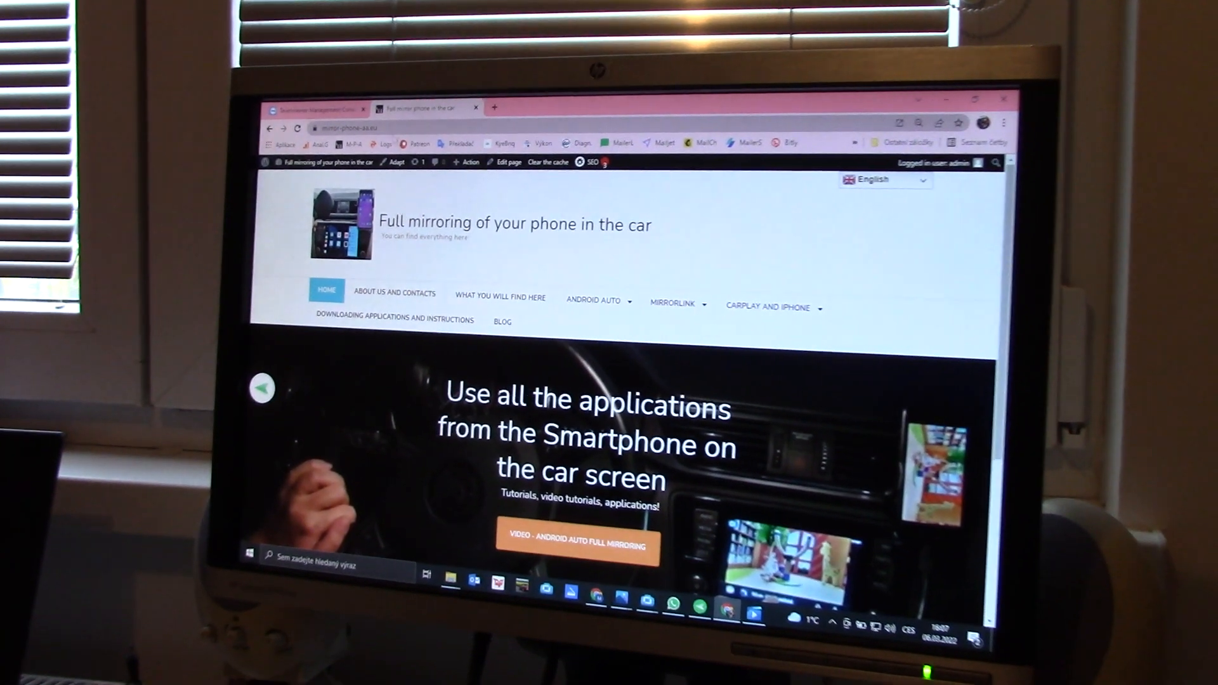
From the Android Auto menu, open the 'CarPlay USB box mirroring on Windows PC (iOS)' article.
left_click(592, 283)
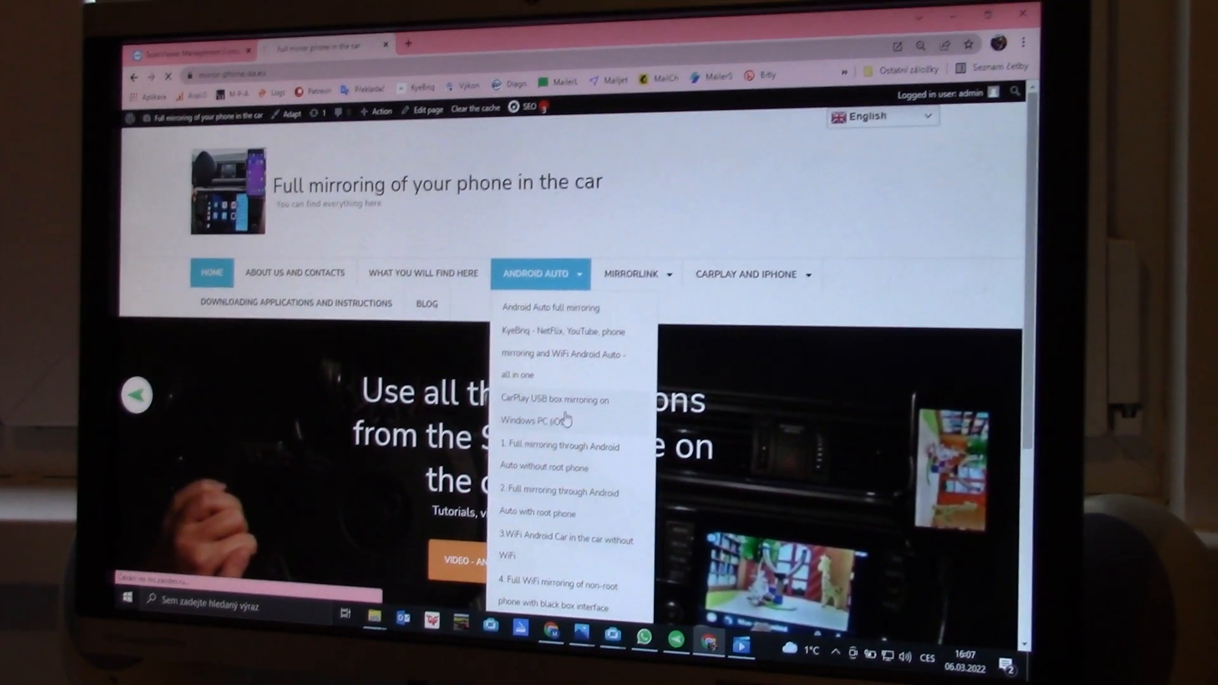
left_click(554, 410)
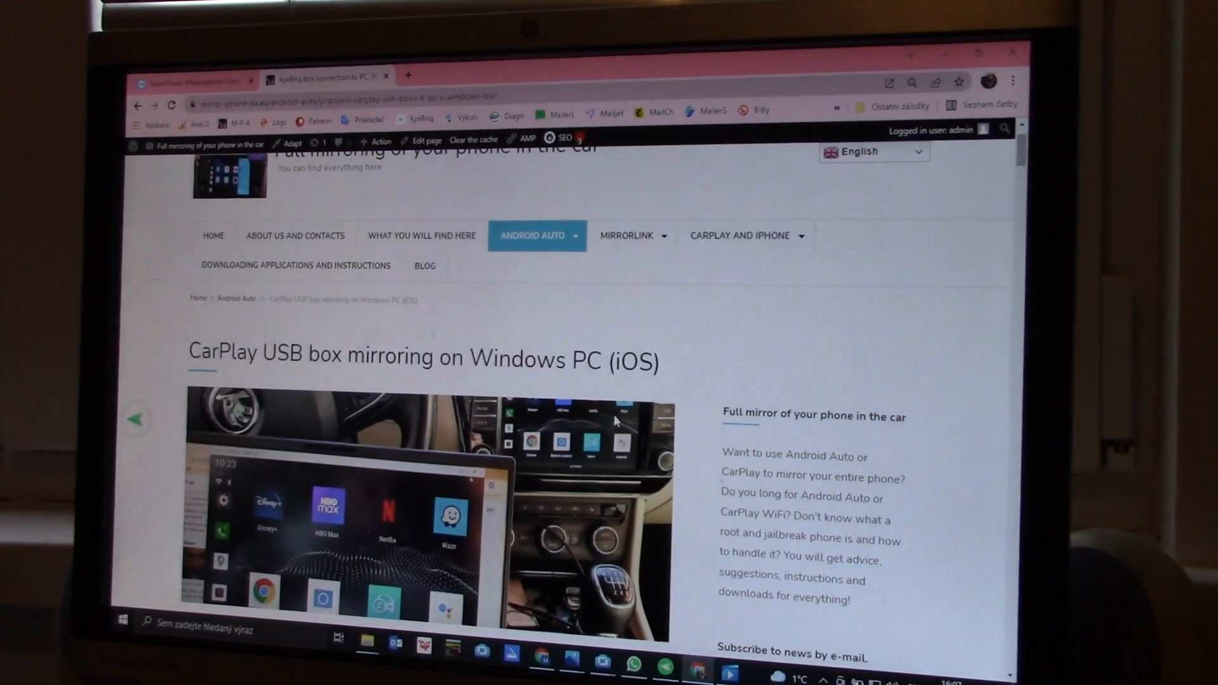
scroll("down", 3)
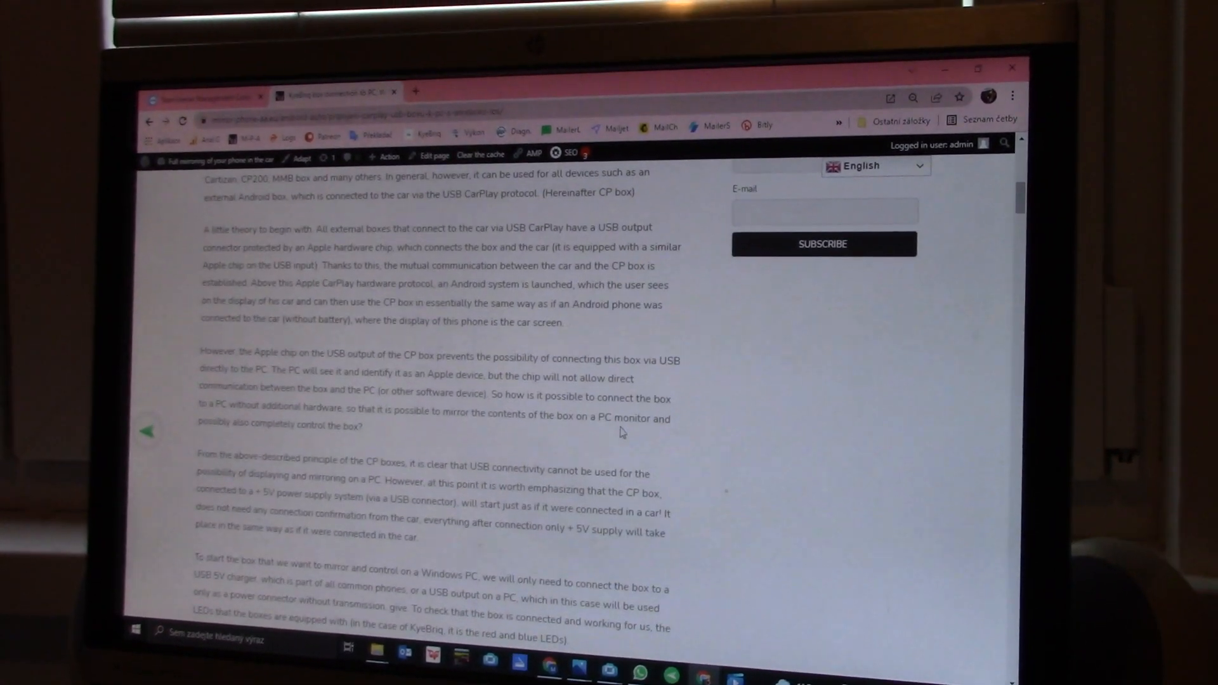
scroll("down", 3)
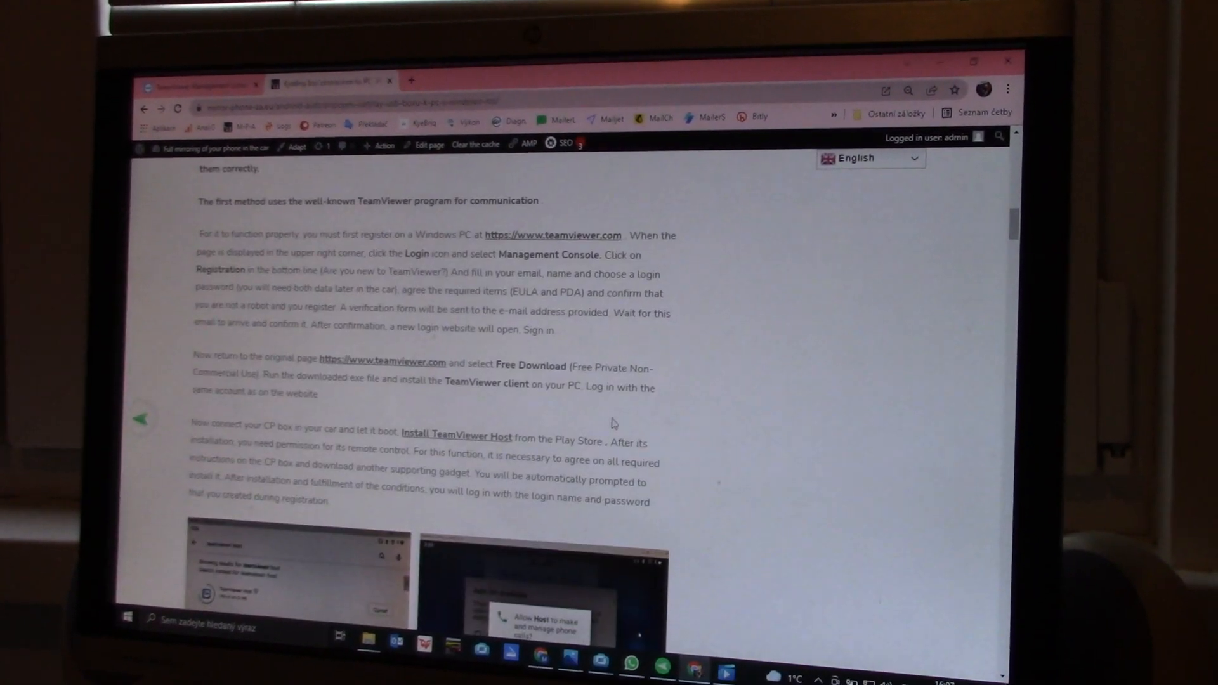
scroll("down", 3)
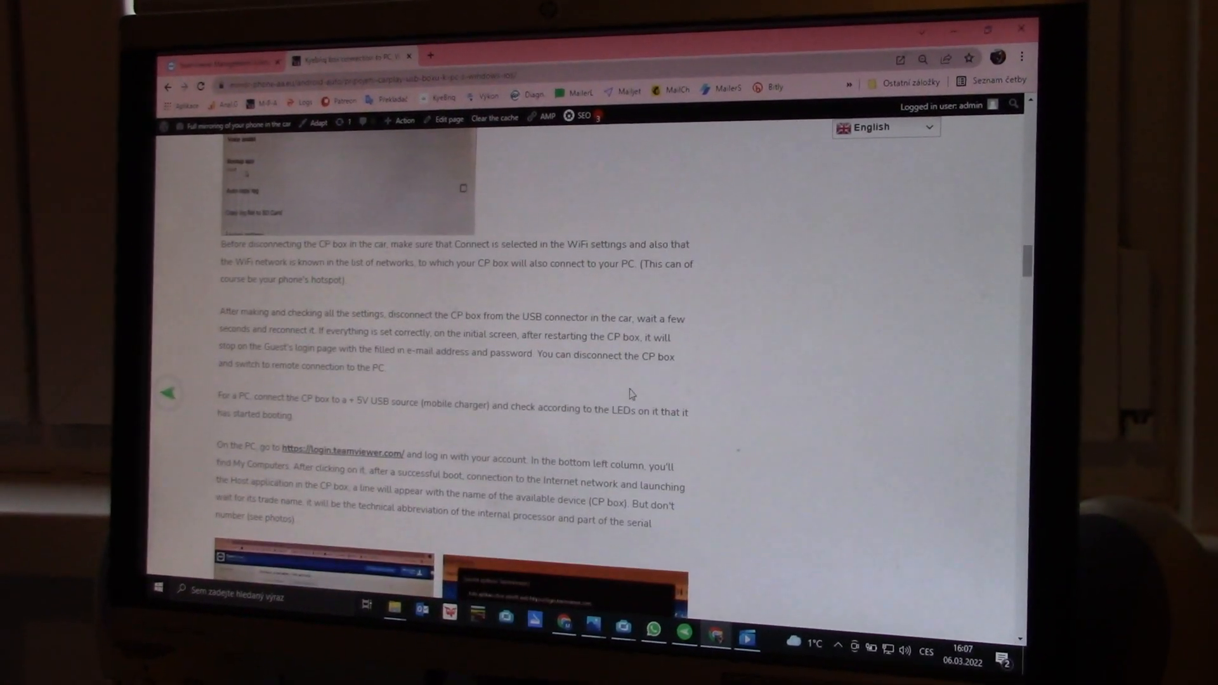
scroll("down", 3)
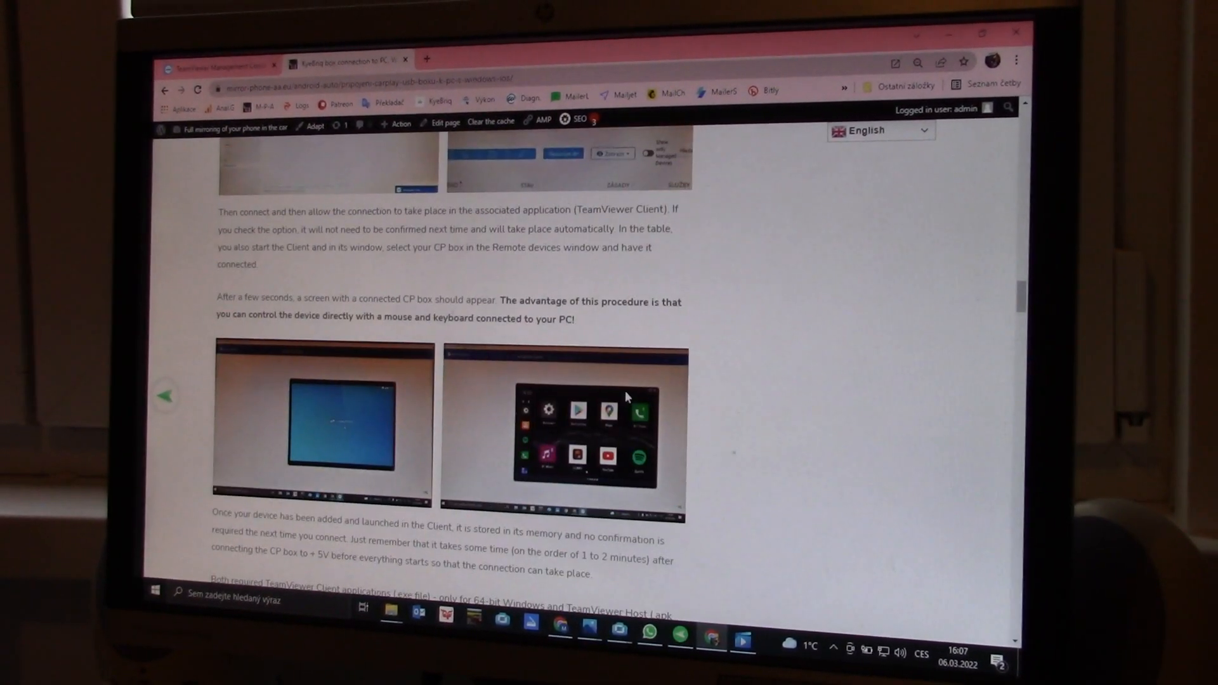
scroll("down", 3)
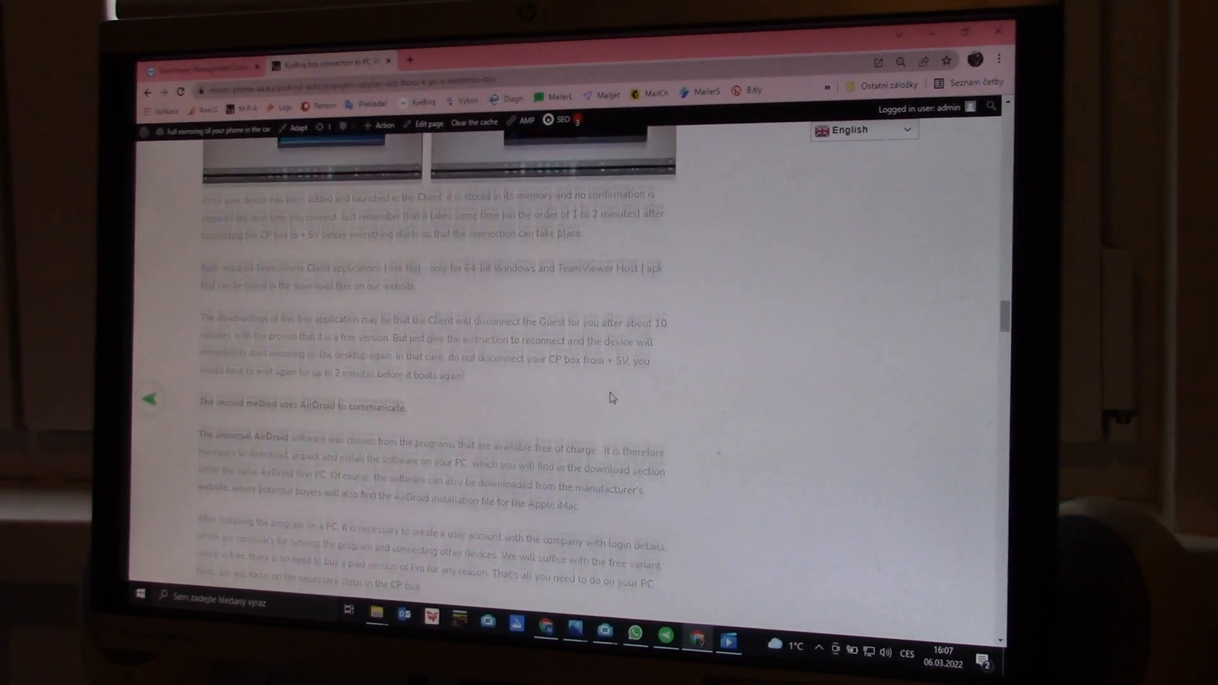
scroll("down", 3)
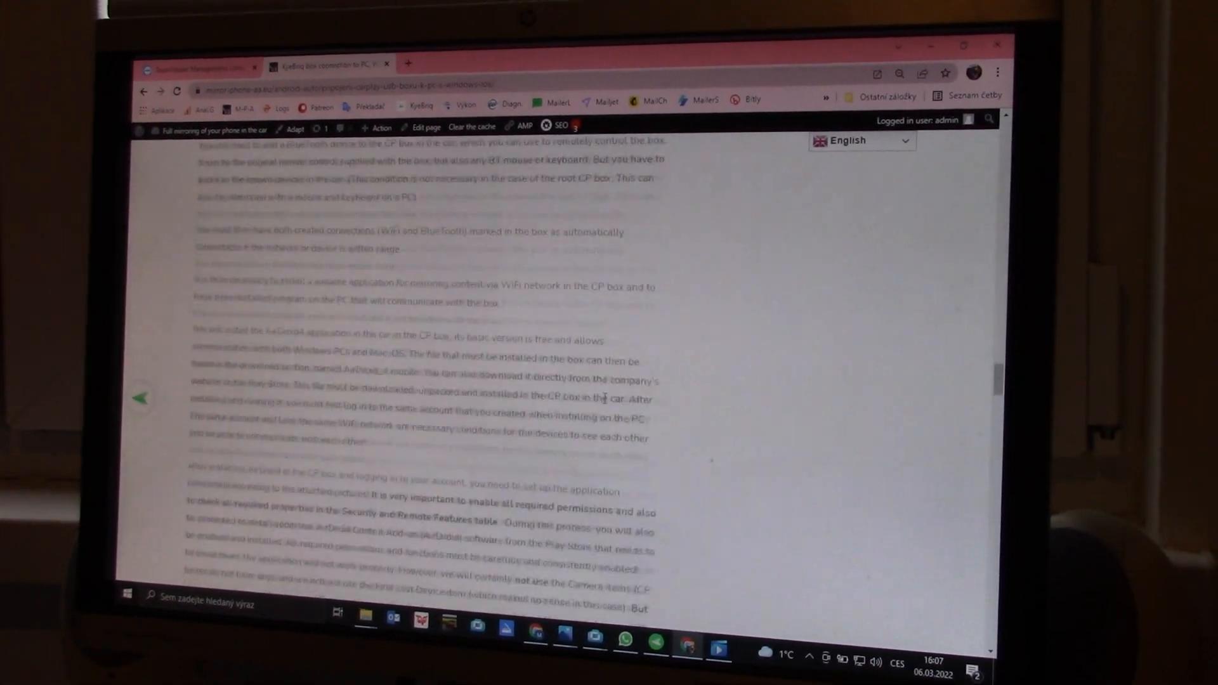
scroll("down", 3)
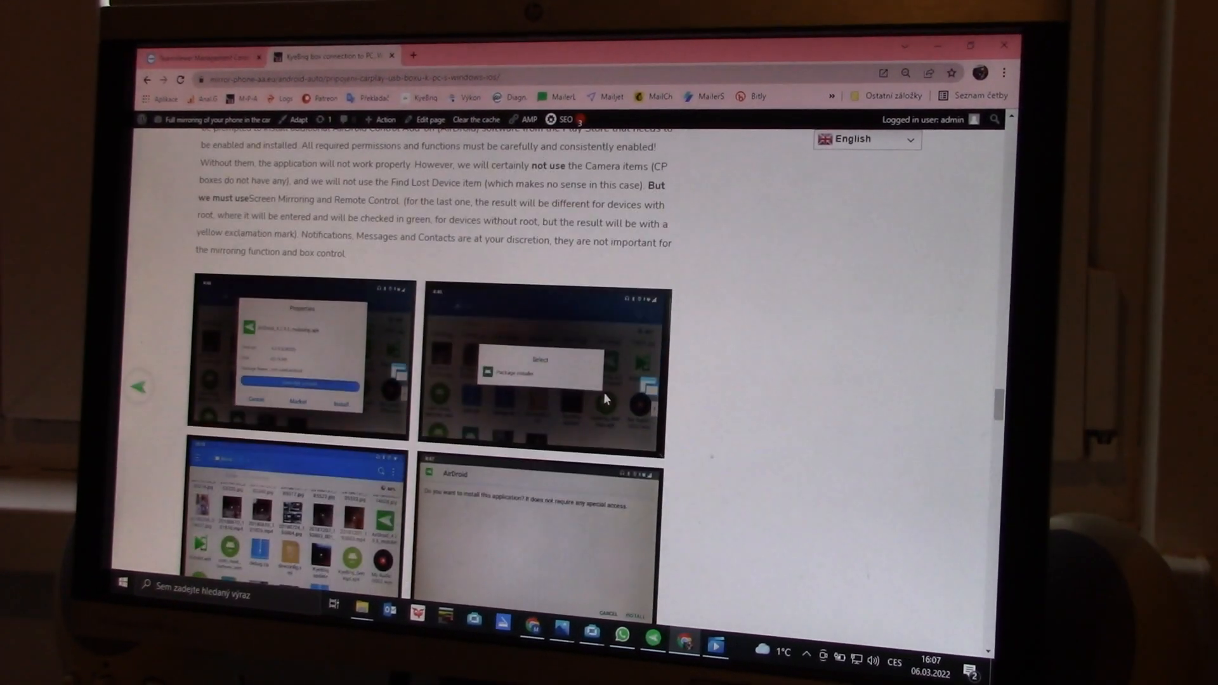
scroll("down", 3)
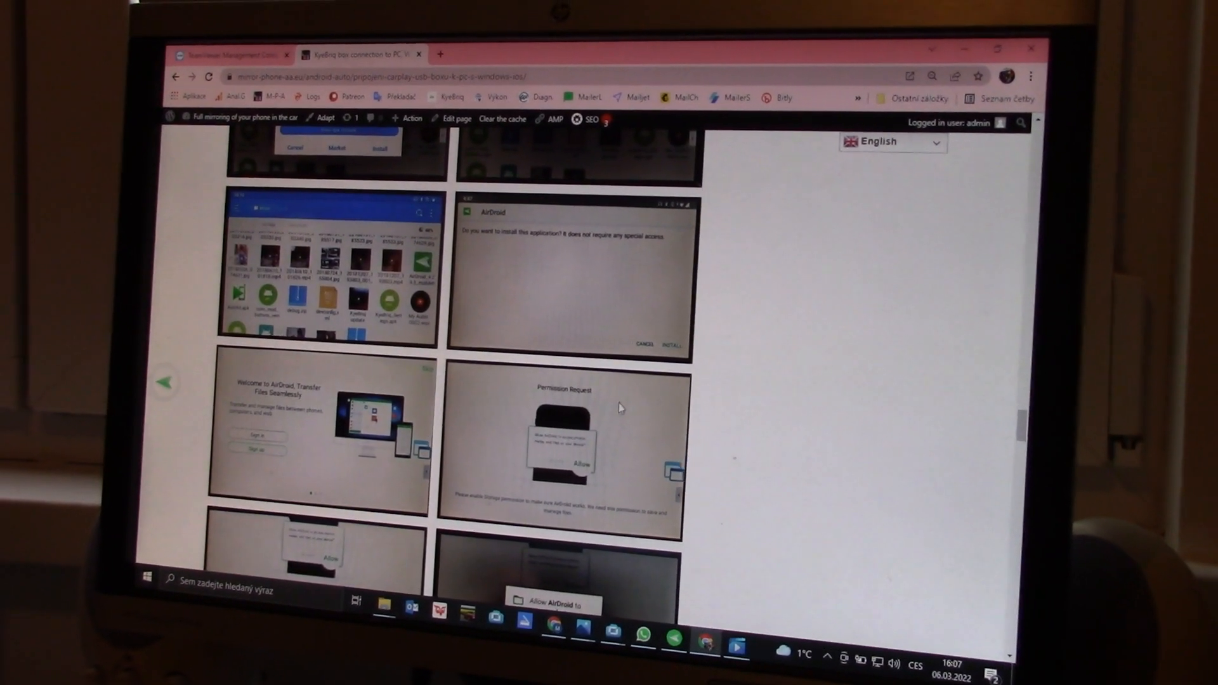
scroll("down", 3)
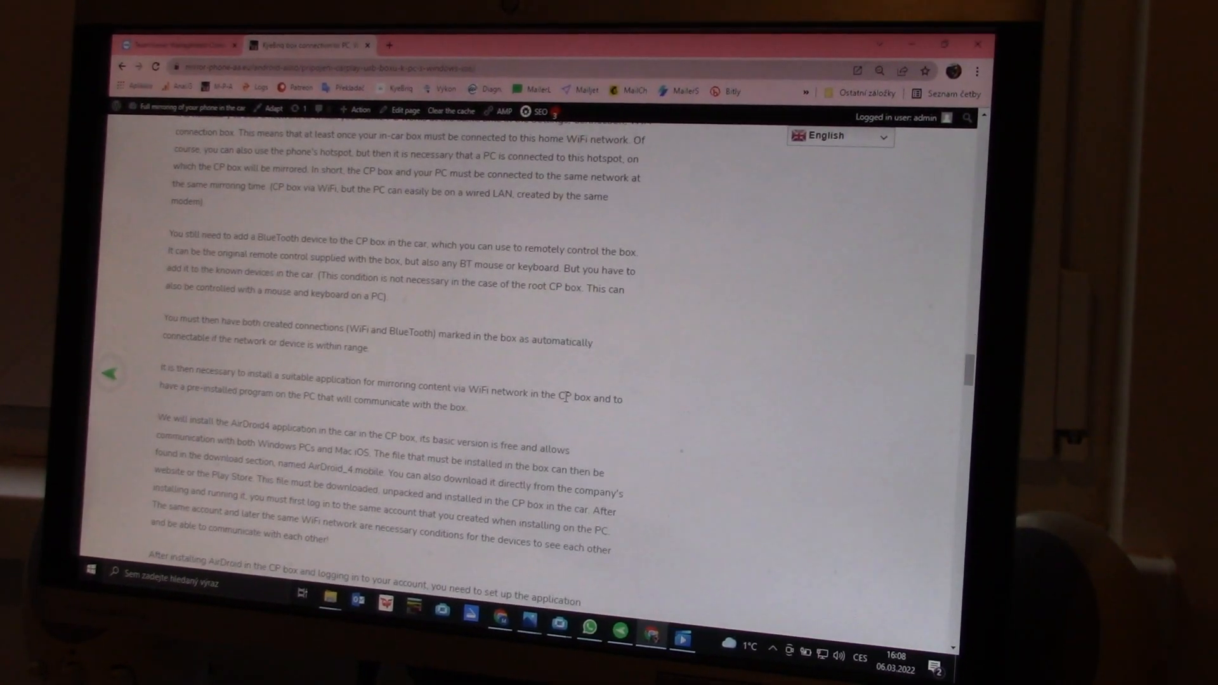
scroll("down", 3)
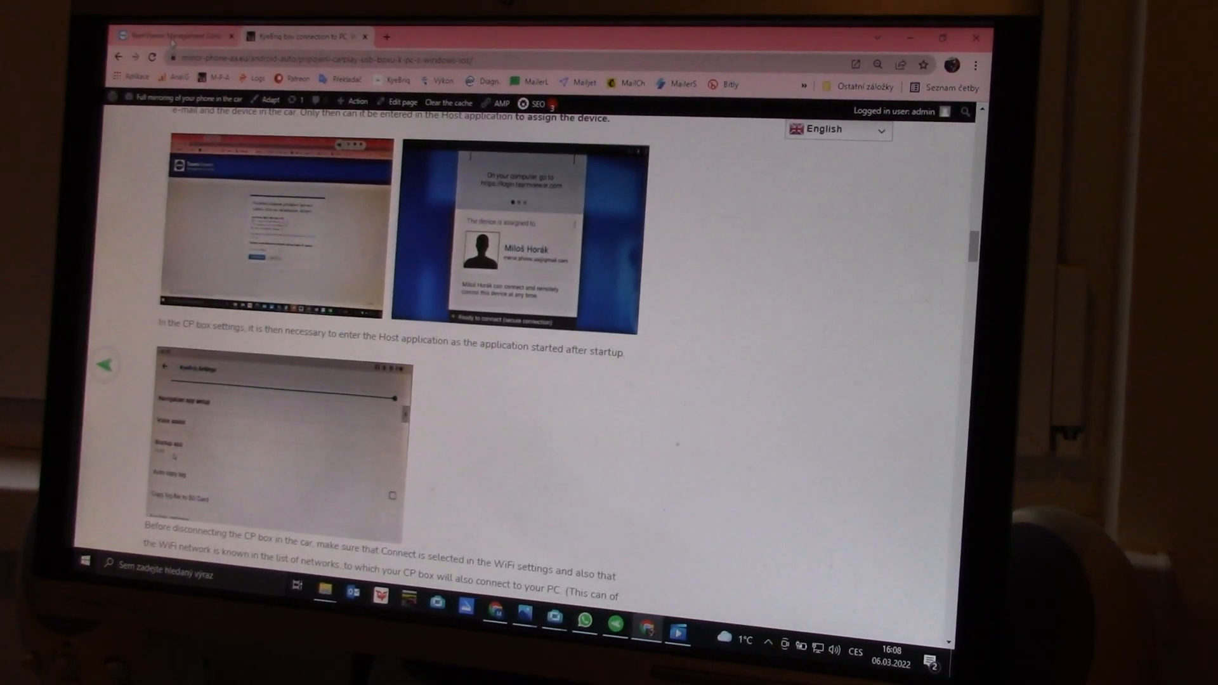
From the TeamViewer computer list, connect remotely to the second QUALCOMM CarPlay box.
left_click(171, 35)
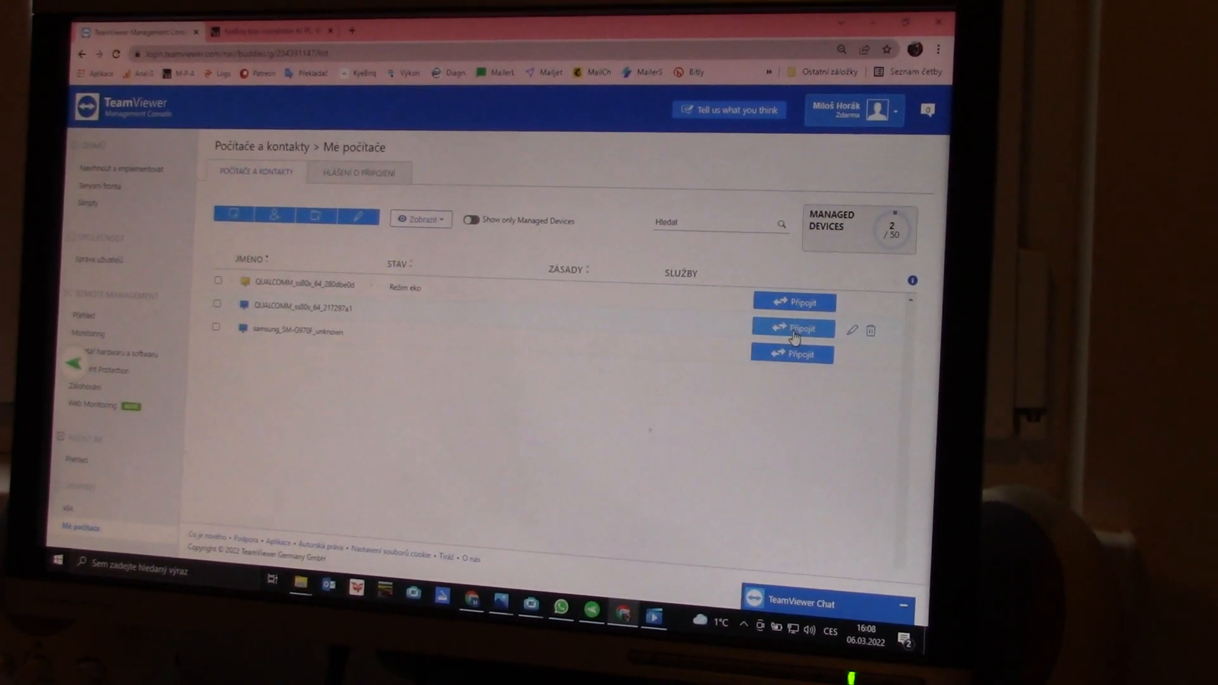
left_click(791, 328)
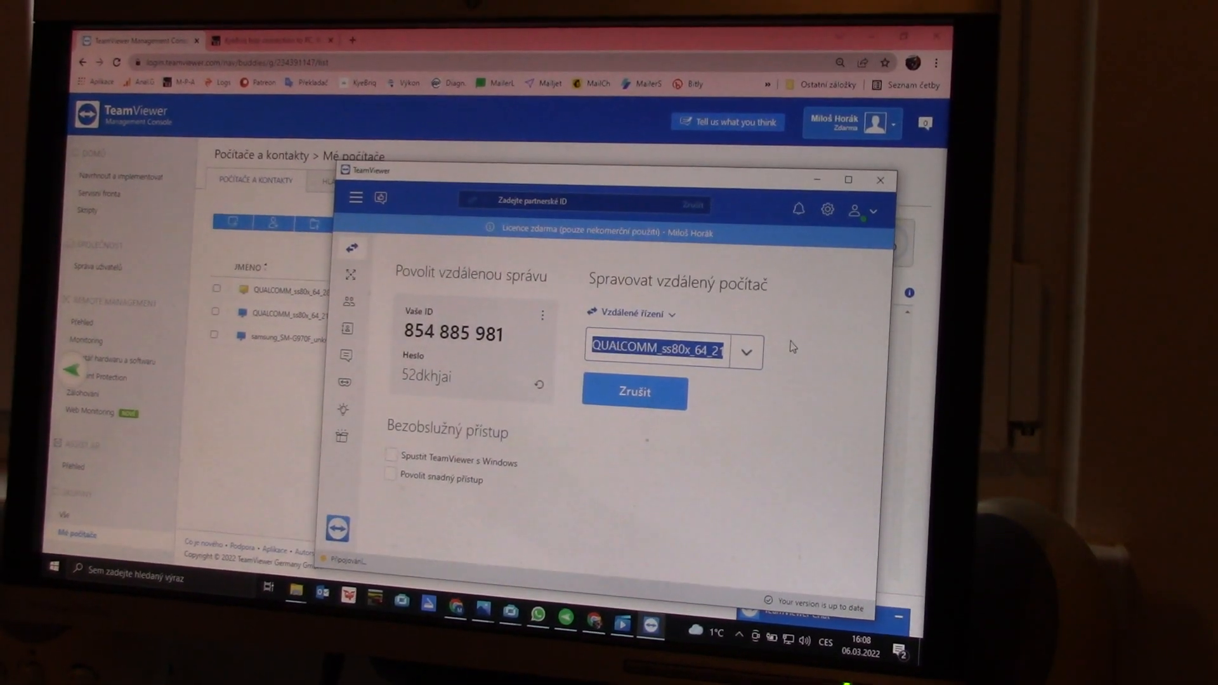
Send 'how are you' in Messenger on the mirrored box, then return to its home screen.
left_click(635, 392)
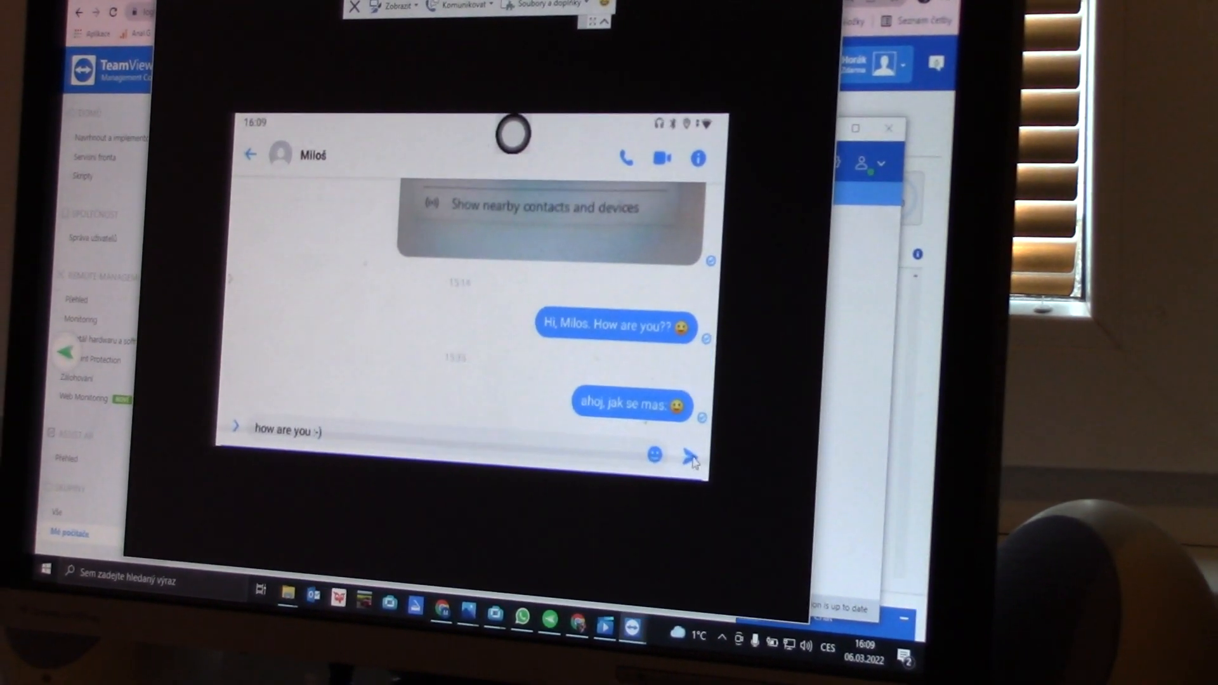
left_click(690, 456)
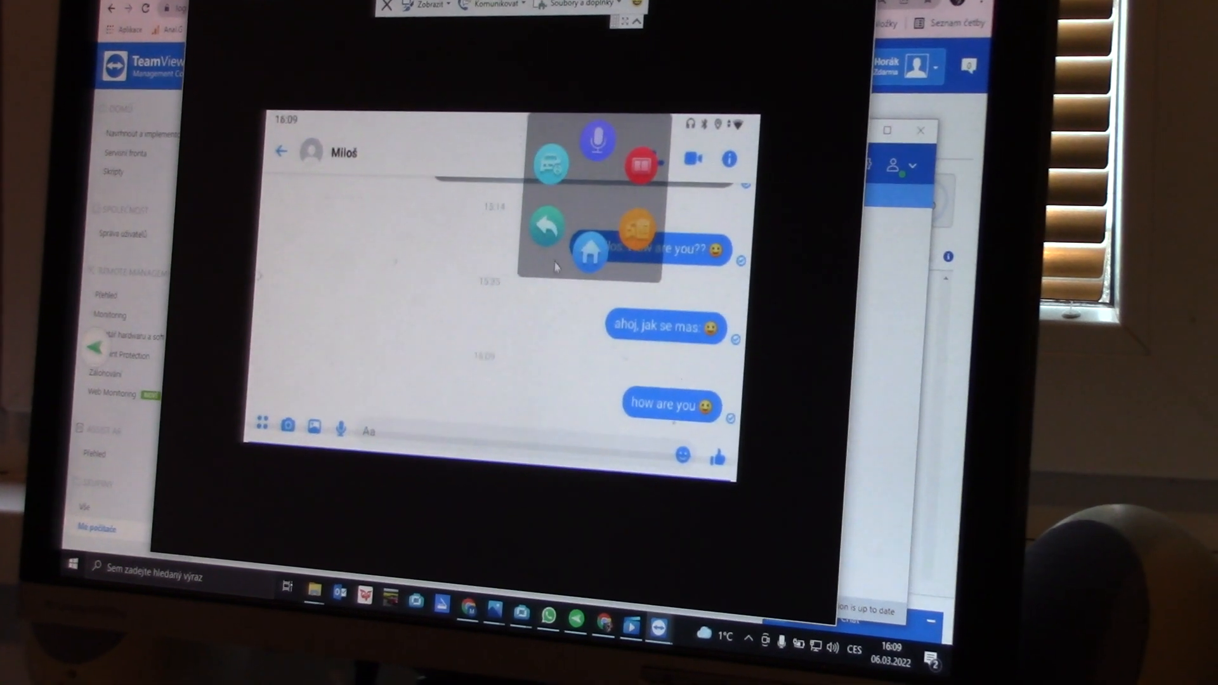
left_click(587, 251)
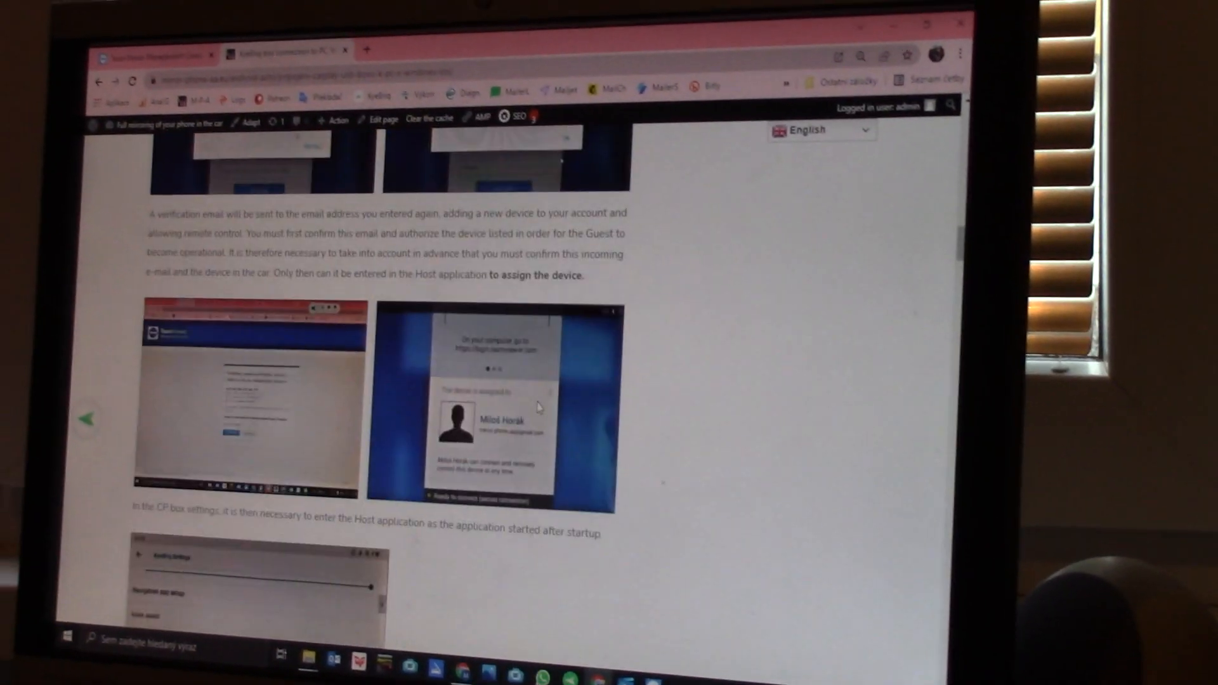
scroll("down", 3)
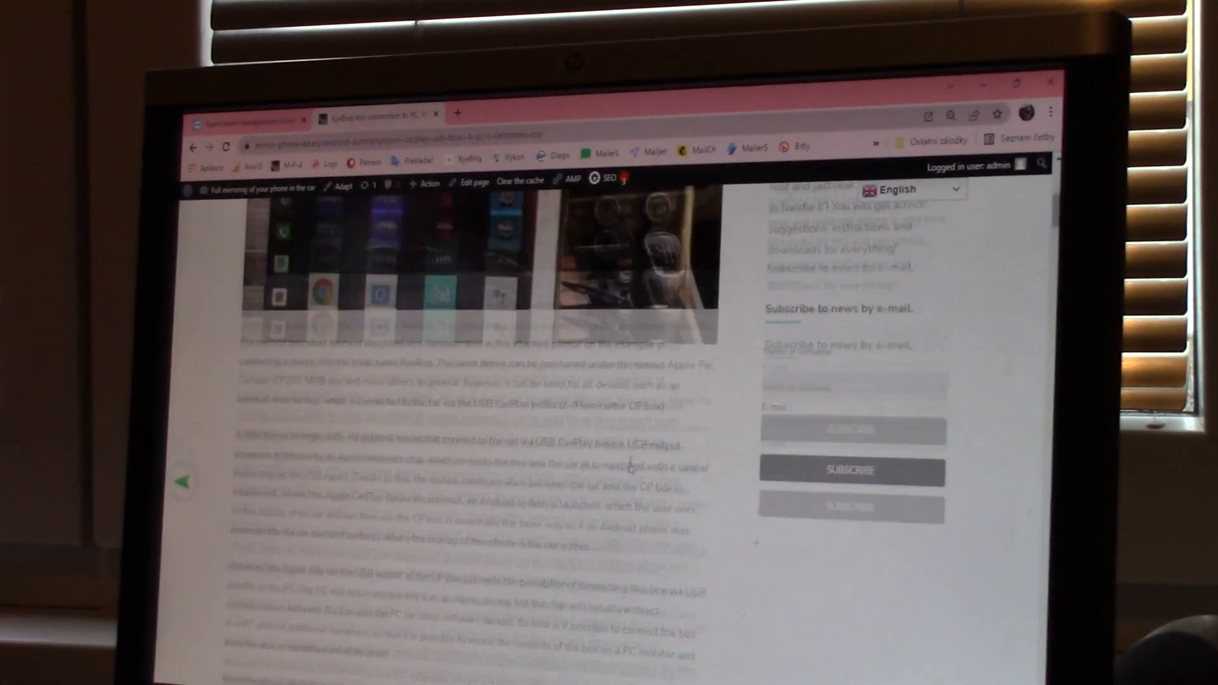
scroll("down", 3)
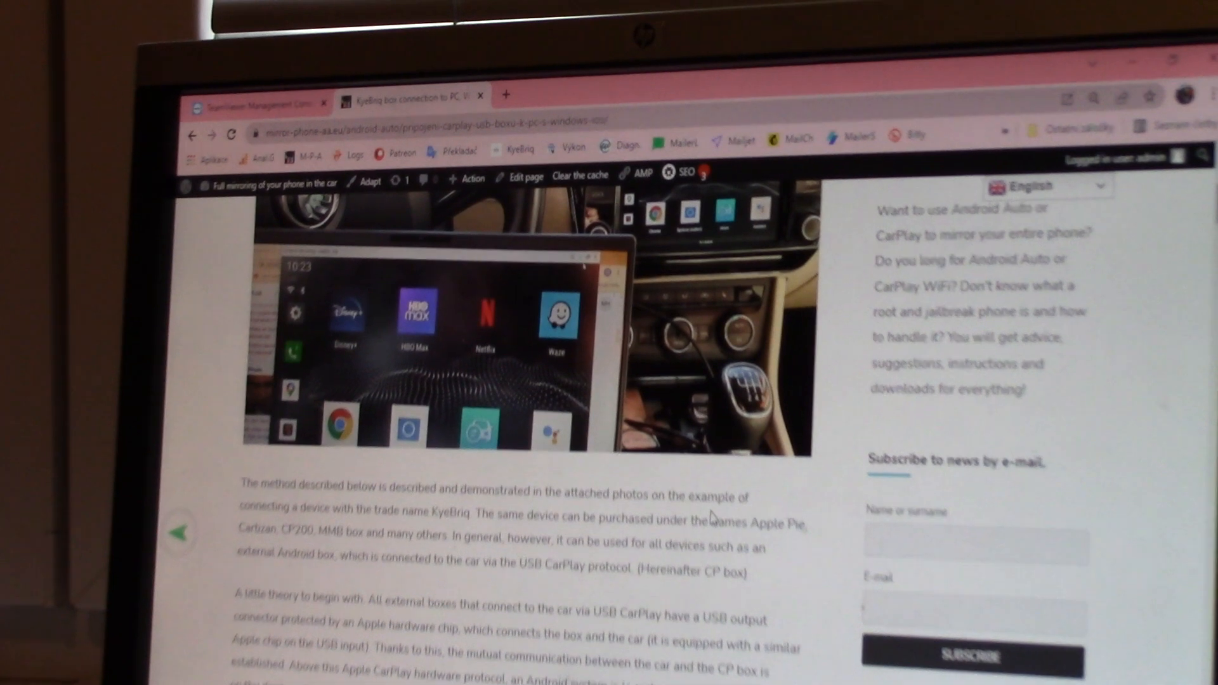